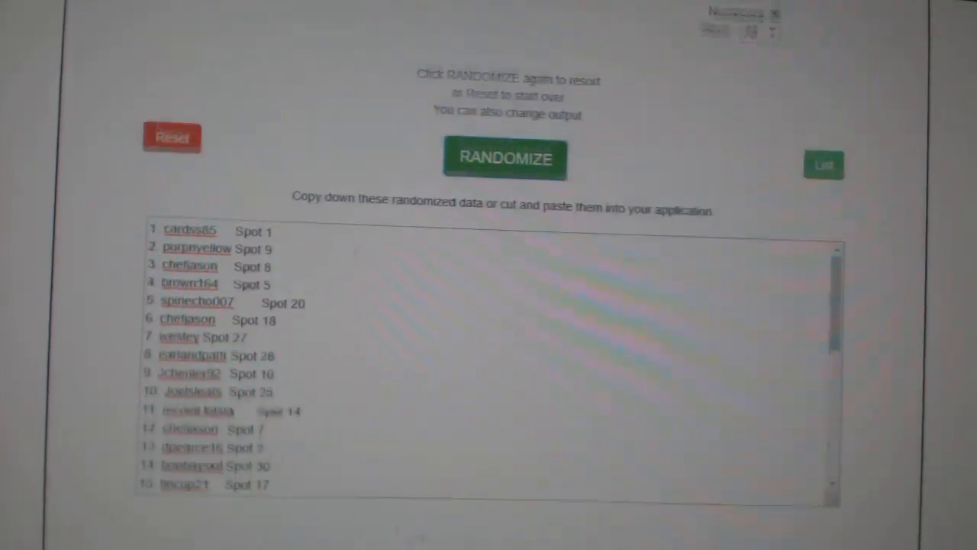
# Review the 31 randomized names with spots, then load the NHL team list into the randomizer.
pyautogui.click(505, 158)
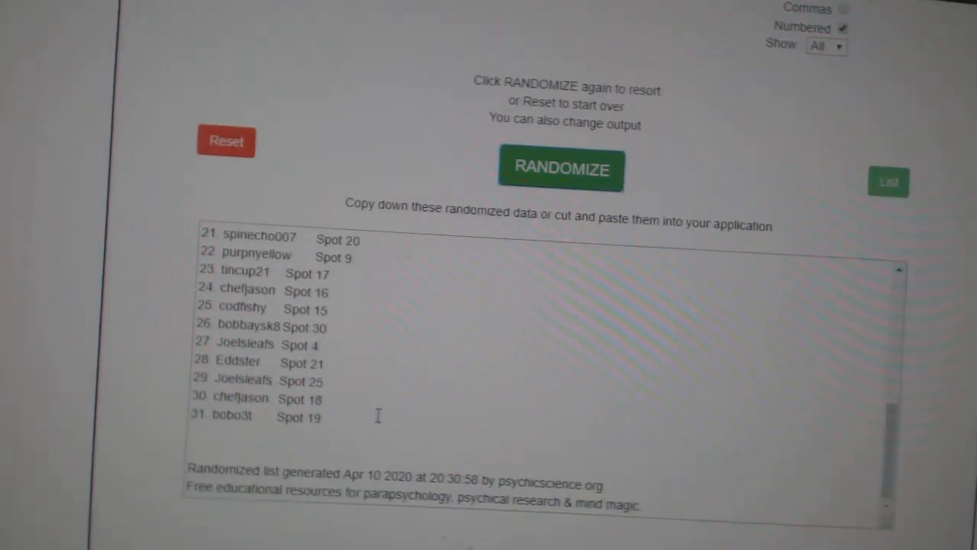
pyautogui.click(562, 170)
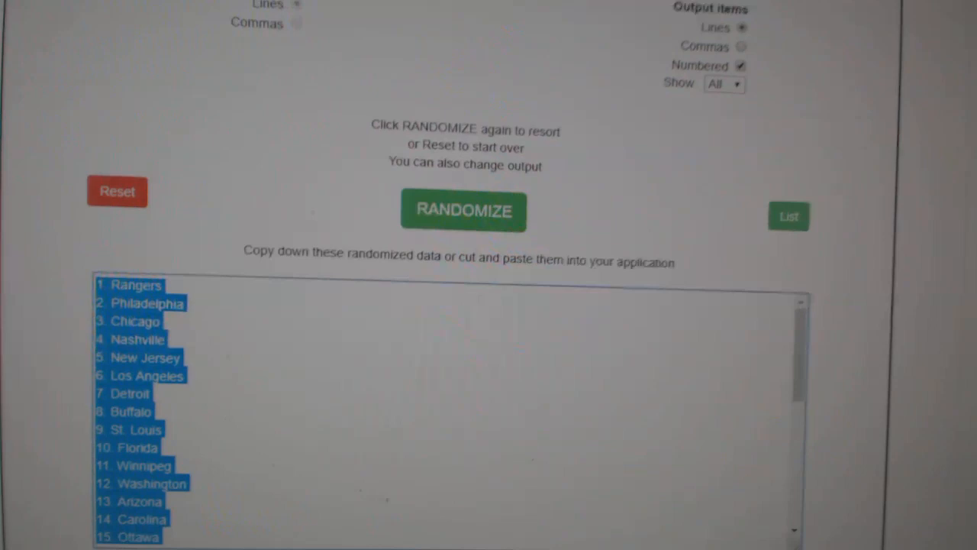
# Randomize the NHL team list into a fresh order.
pyautogui.click(464, 211)
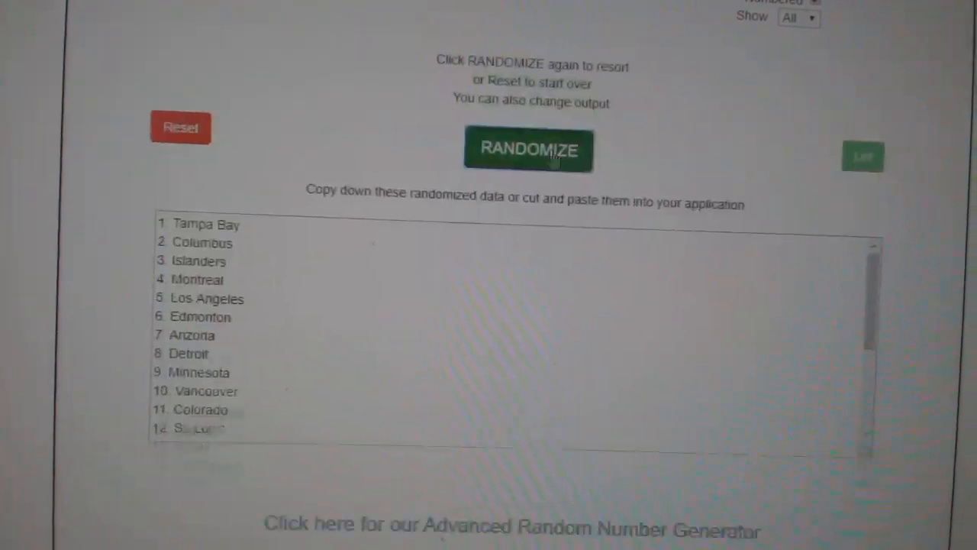
pyautogui.click(528, 150)
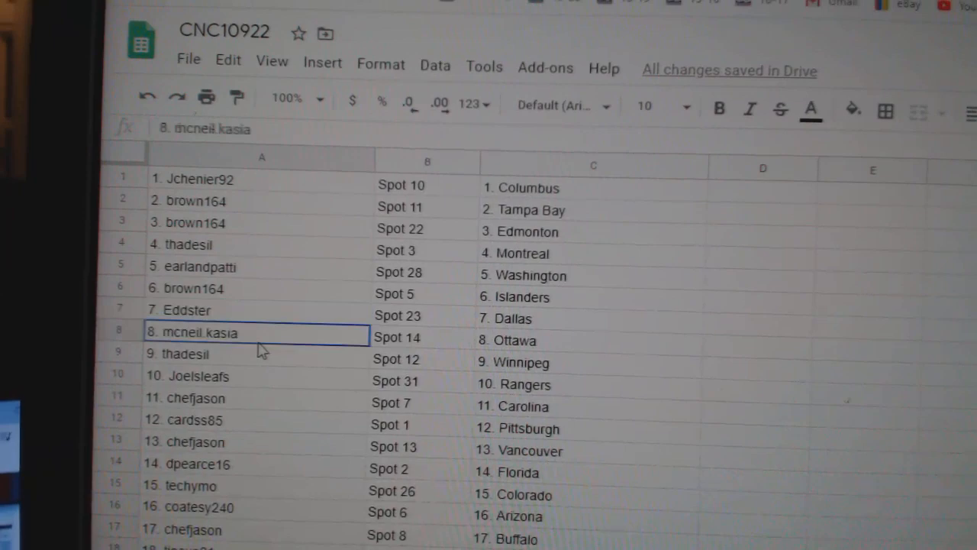
# Scroll sheet CNC10922 through row 31, checking each name, spot and team city pairing.
pyautogui.scroll(-3)
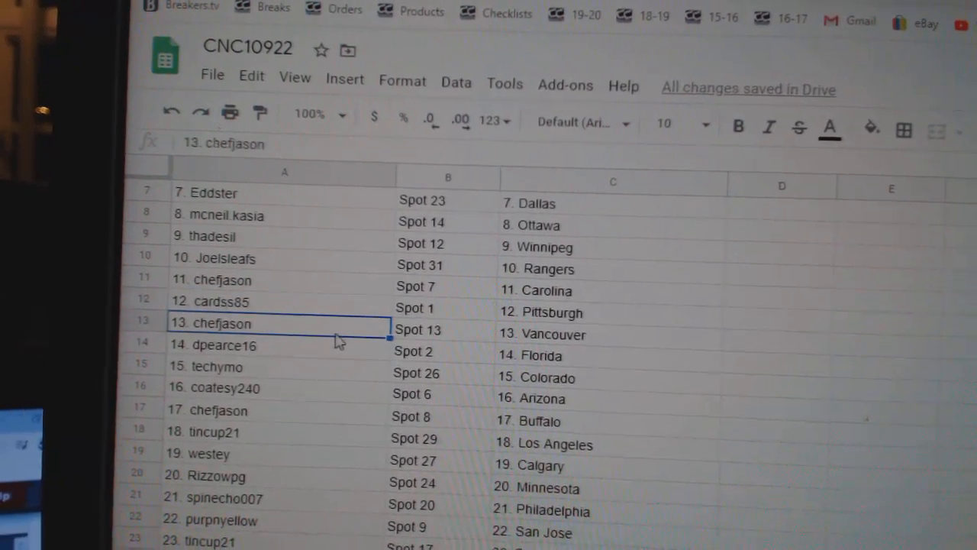
pyautogui.scroll(-3)
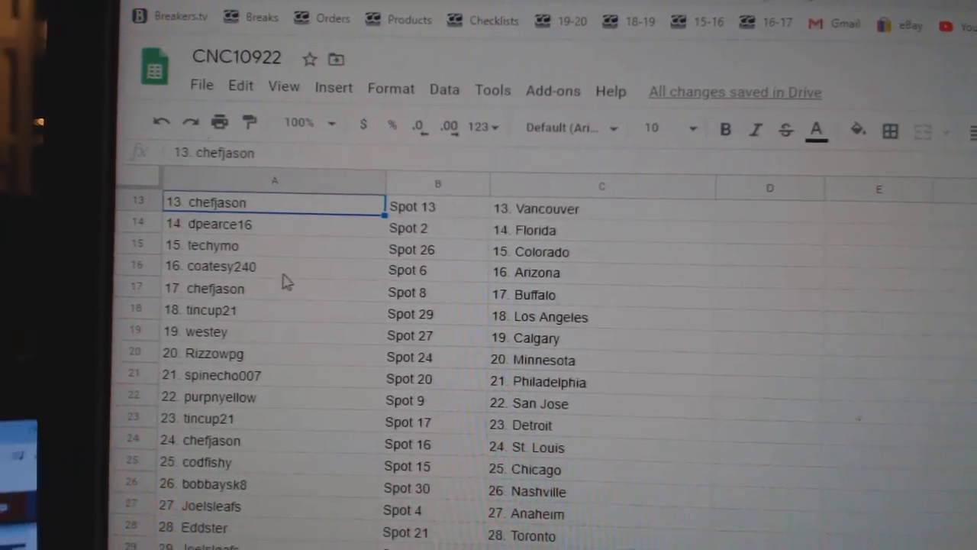
pyautogui.click(204, 289)
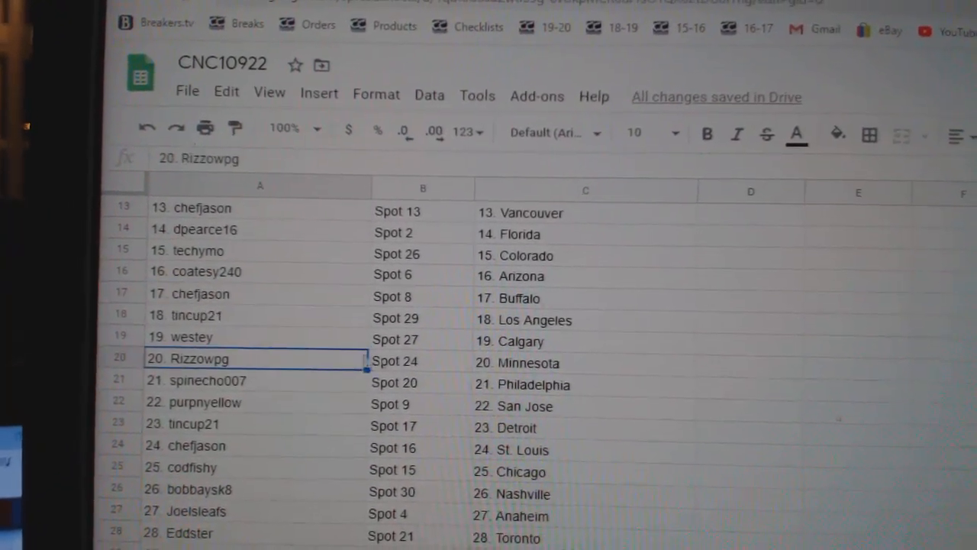
pyautogui.scroll(-3)
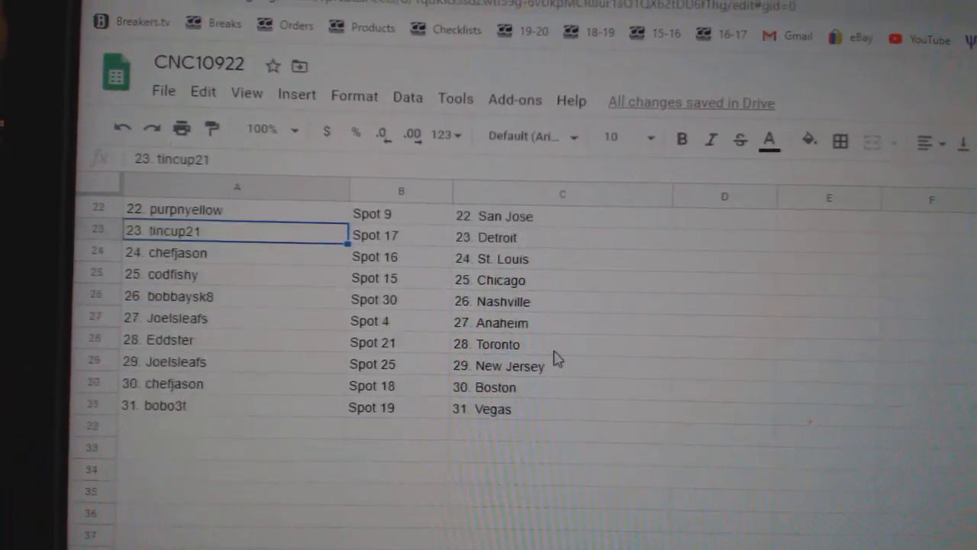
pyautogui.scroll(-3)
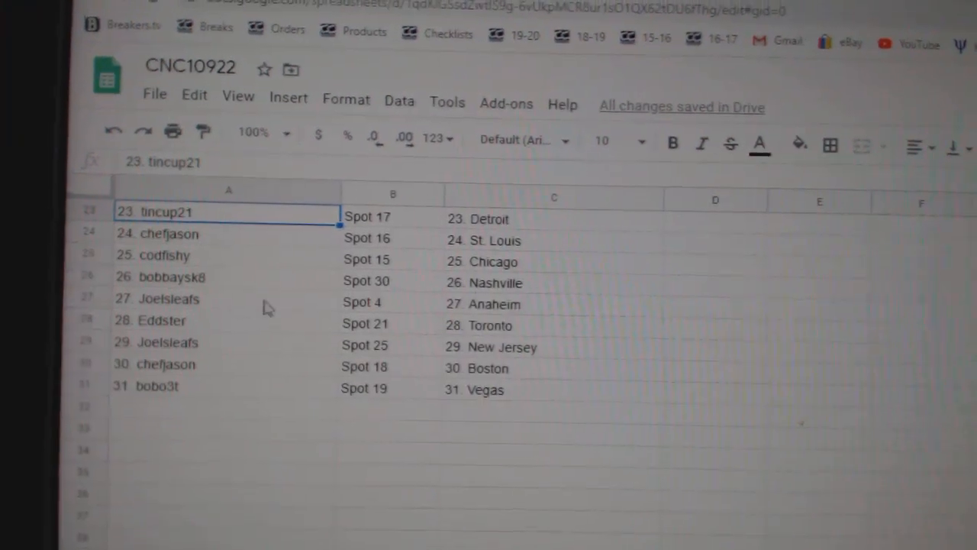